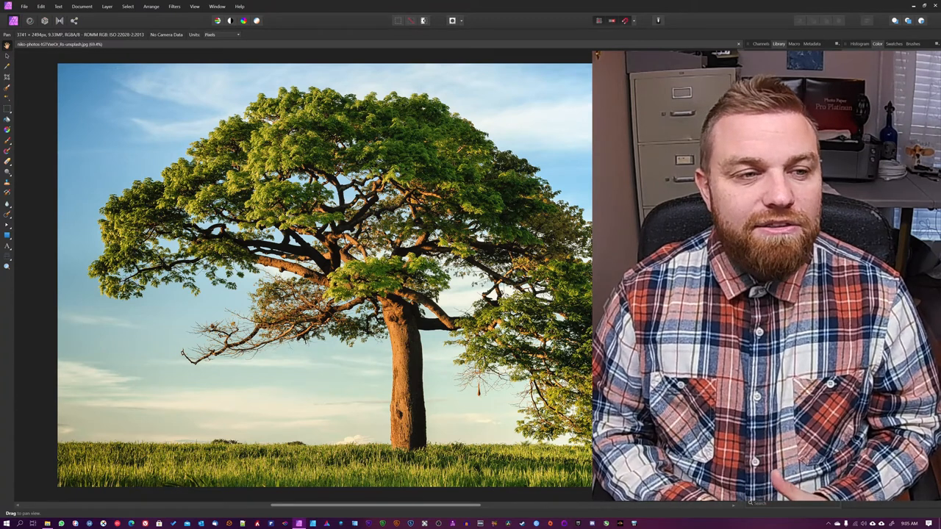
pyautogui.moveTo(108, 91)
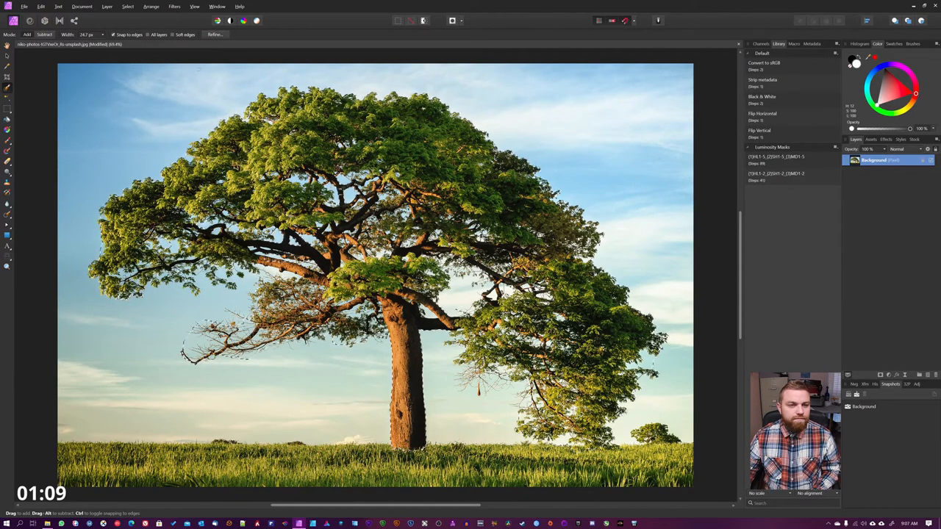
# Enter Refine Selection and matte-paint the canopy's left and upper-left leafy fringes
pyautogui.click(213, 34)
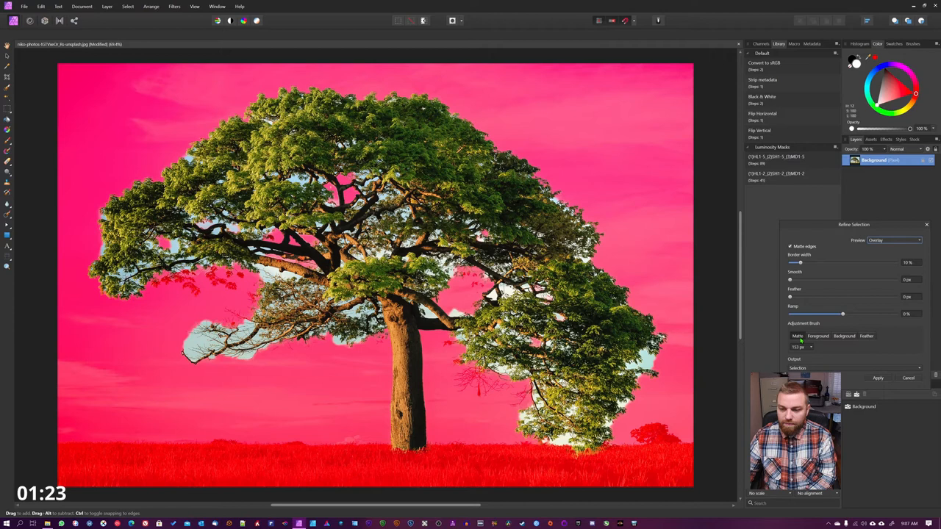
pyautogui.moveTo(254, 121); pyautogui.dragTo(312, 103)
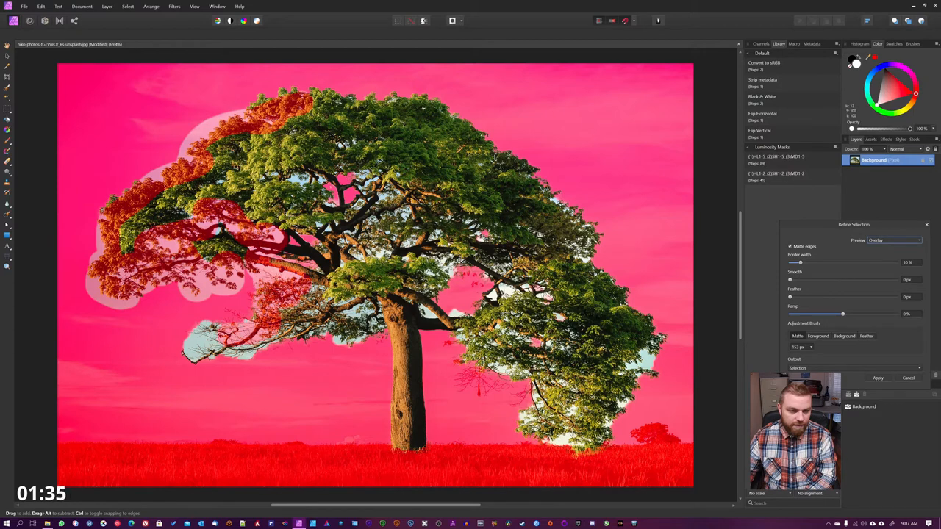
pyautogui.moveTo(206, 349); pyautogui.dragTo(305, 342)
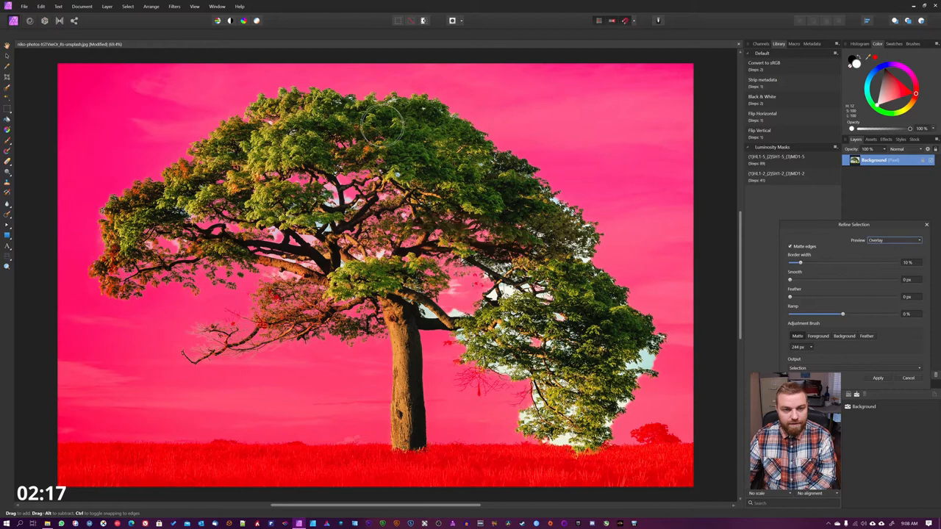
# Matte-paint the canopy's top and right edges and touch up the lower-right branches
pyautogui.moveTo(378, 136); pyautogui.dragTo(595, 286)
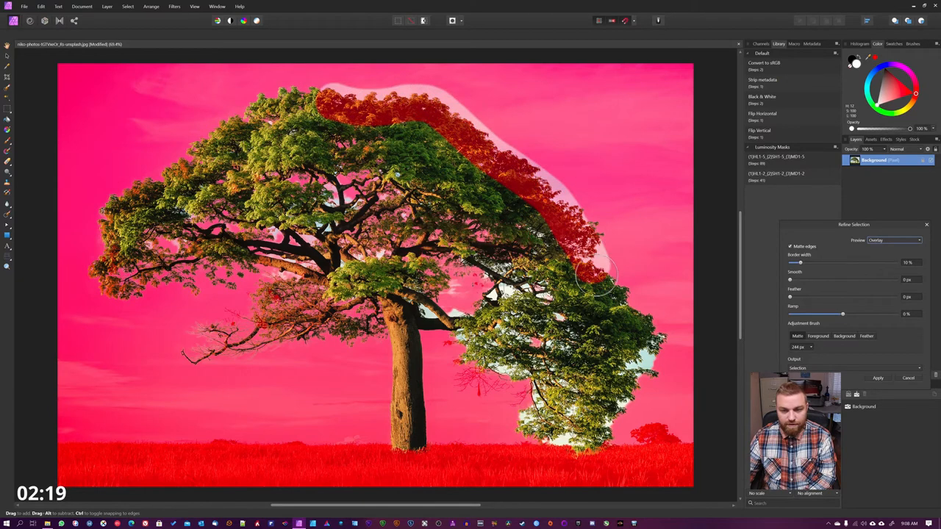
pyautogui.moveTo(602, 261); pyautogui.dragTo(529, 433)
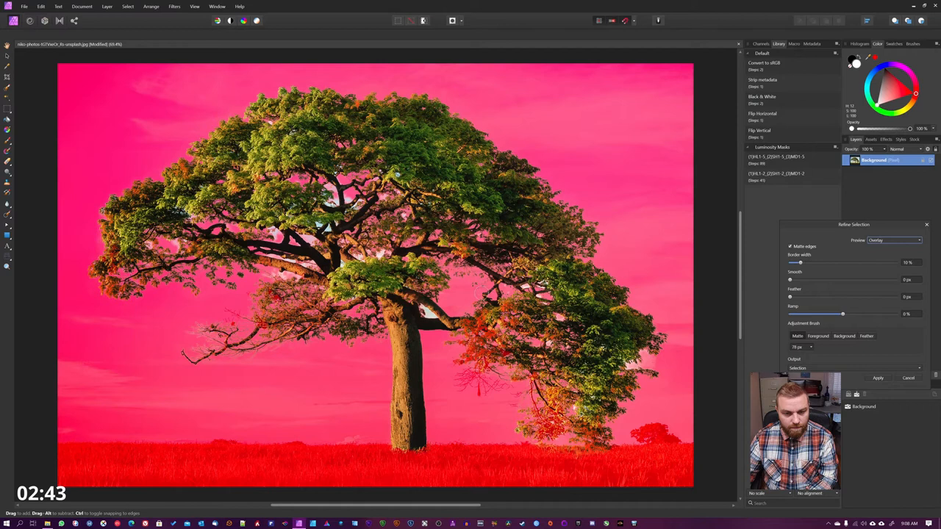
pyautogui.click(877, 377)
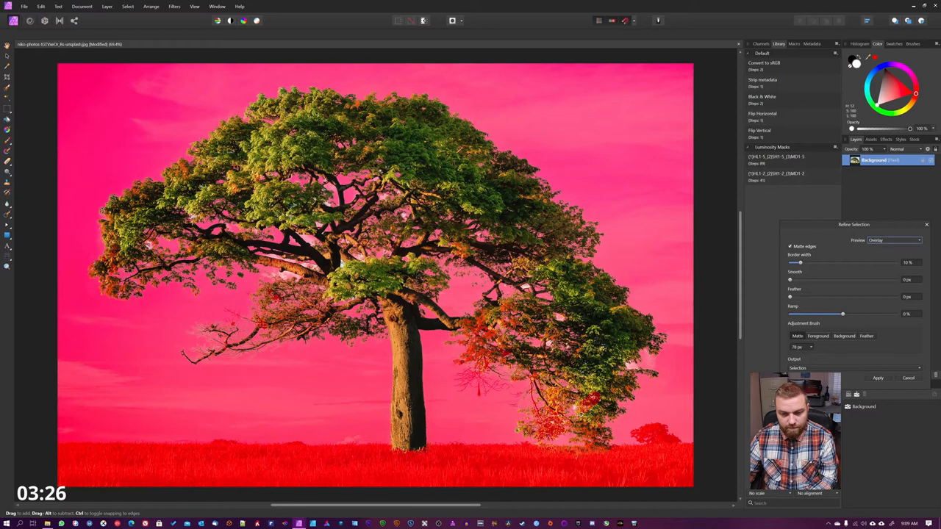
pyautogui.moveTo(470, 253)
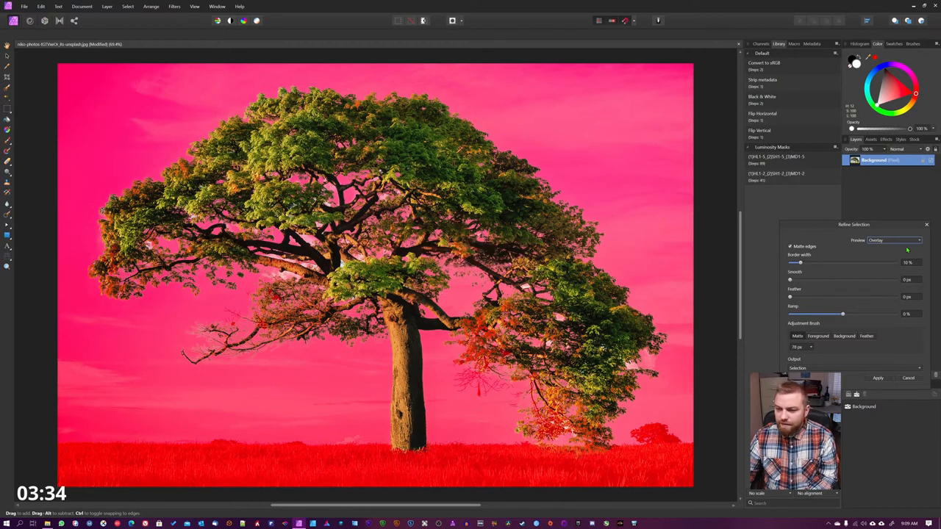
# Switch the refinement preview from Overlay to Black and white
pyautogui.click(893, 241)
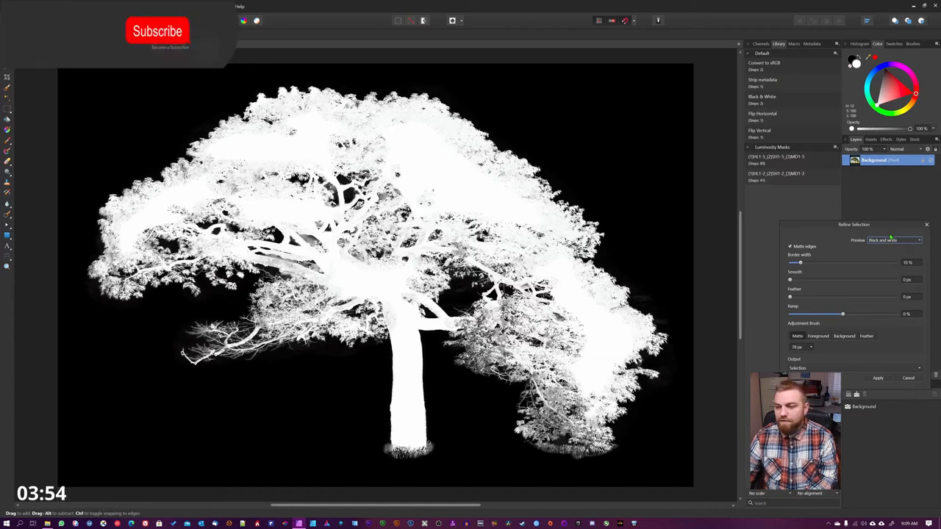
# Apply the refinement as a new masked layer, then draw a rectangle on Background
pyautogui.click(892, 240)
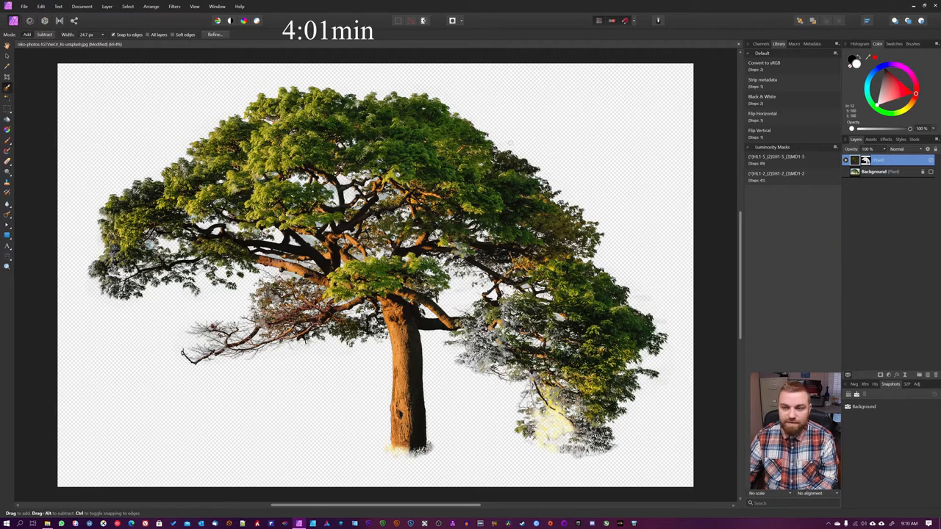
pyautogui.click(875, 171)
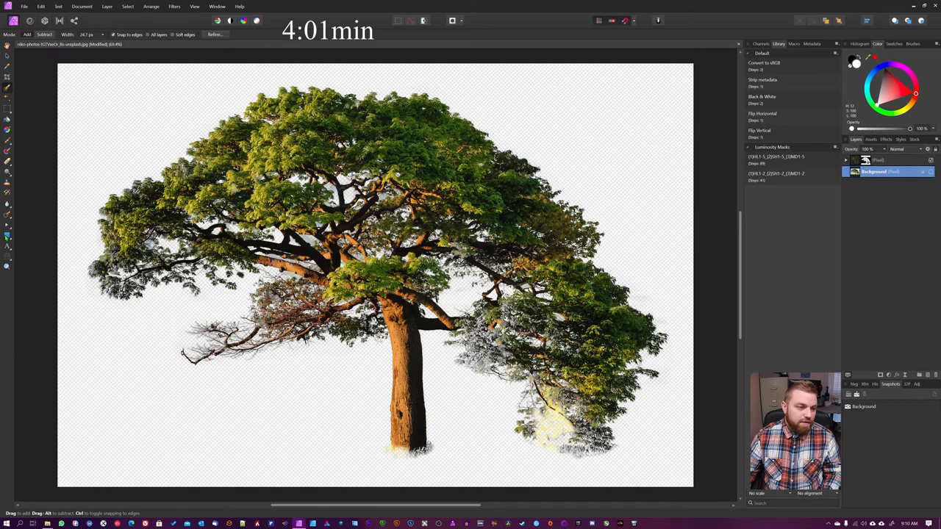
pyautogui.moveTo(57, 62); pyautogui.dragTo(174, 213)
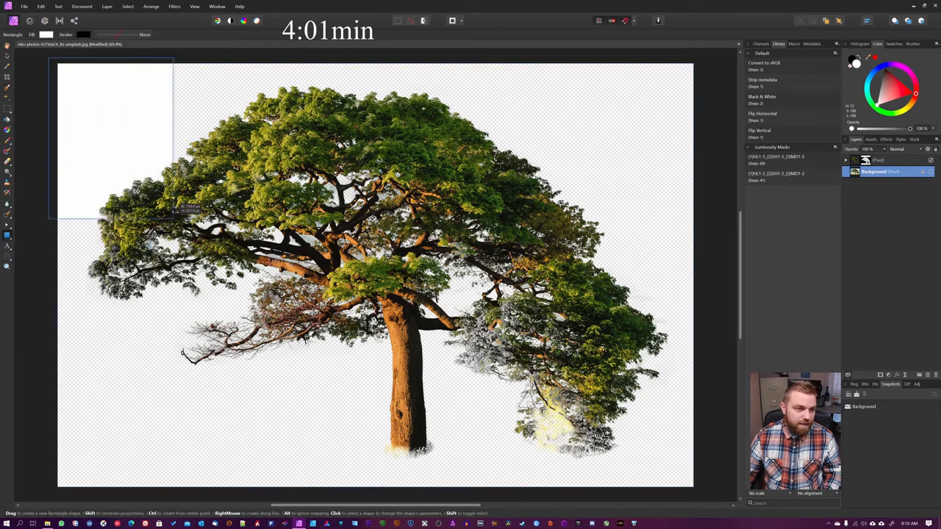